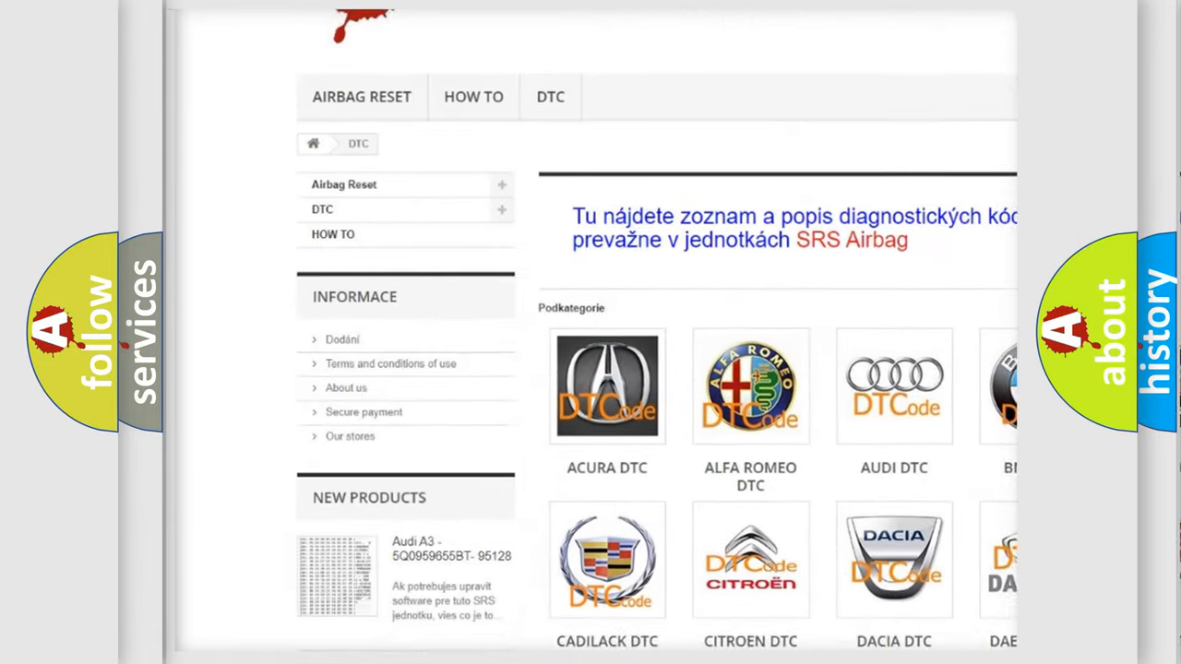
# Scroll through the airbagreset.sk DTC code list to the footer and back up slightly
pyautogui.scroll(-3)
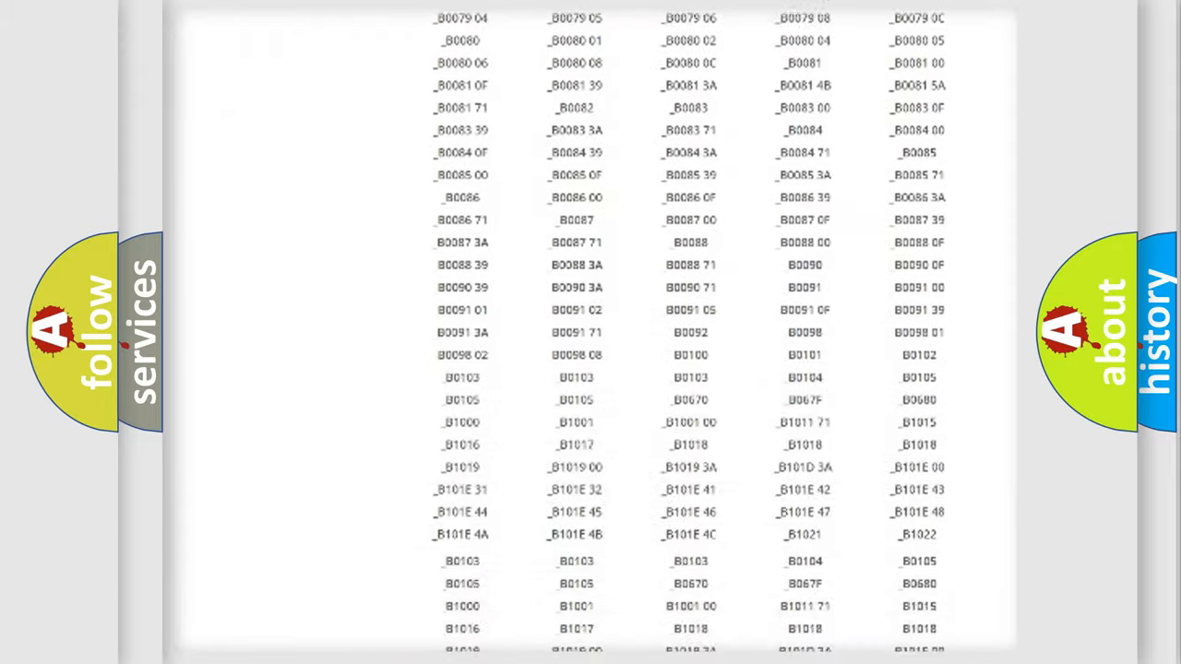
pyautogui.scroll(-3)
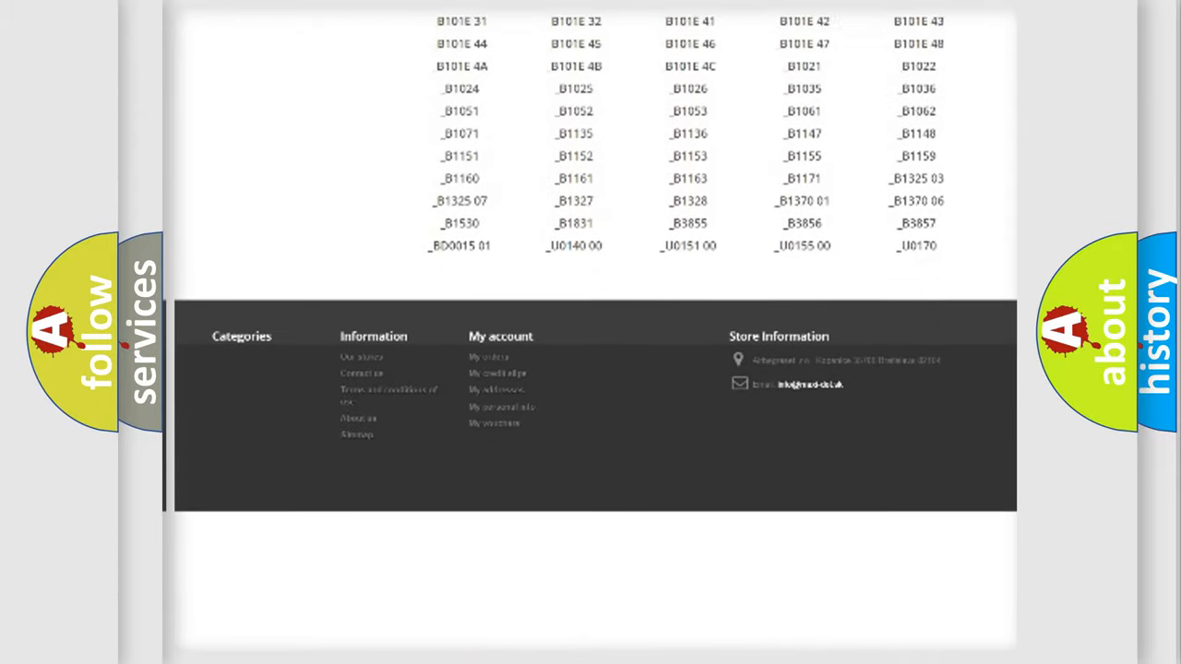
pyautogui.scroll(3)
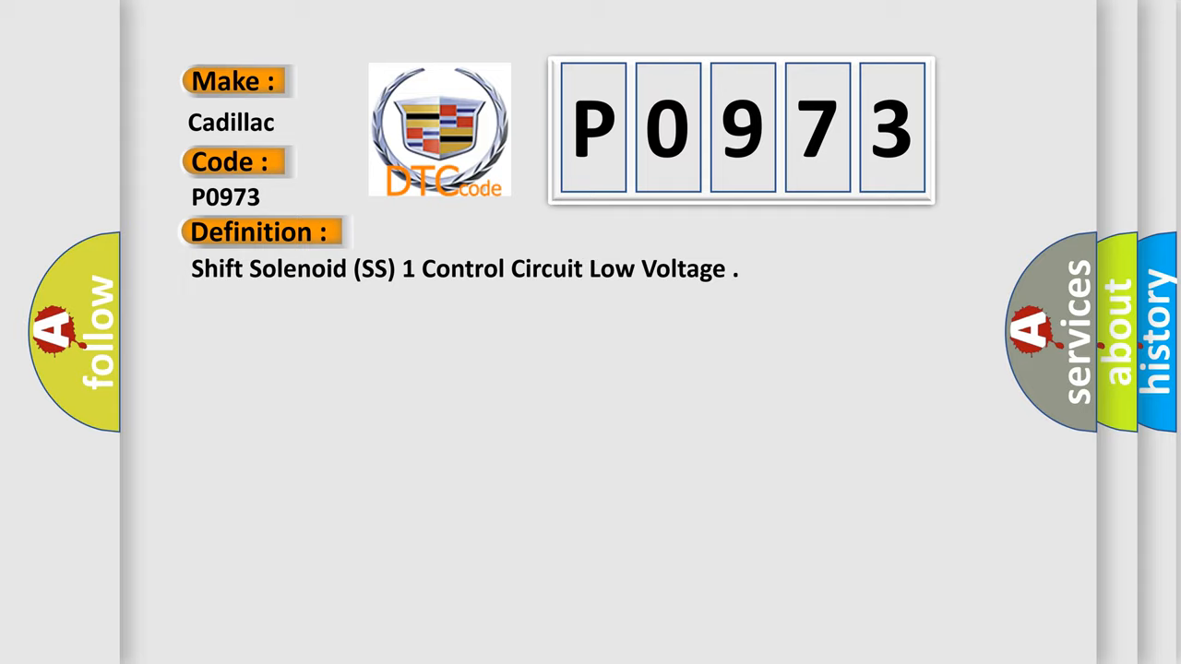
# Advance the slide so the P0973 Description heading and its text appear
pyautogui.click(480, 232)
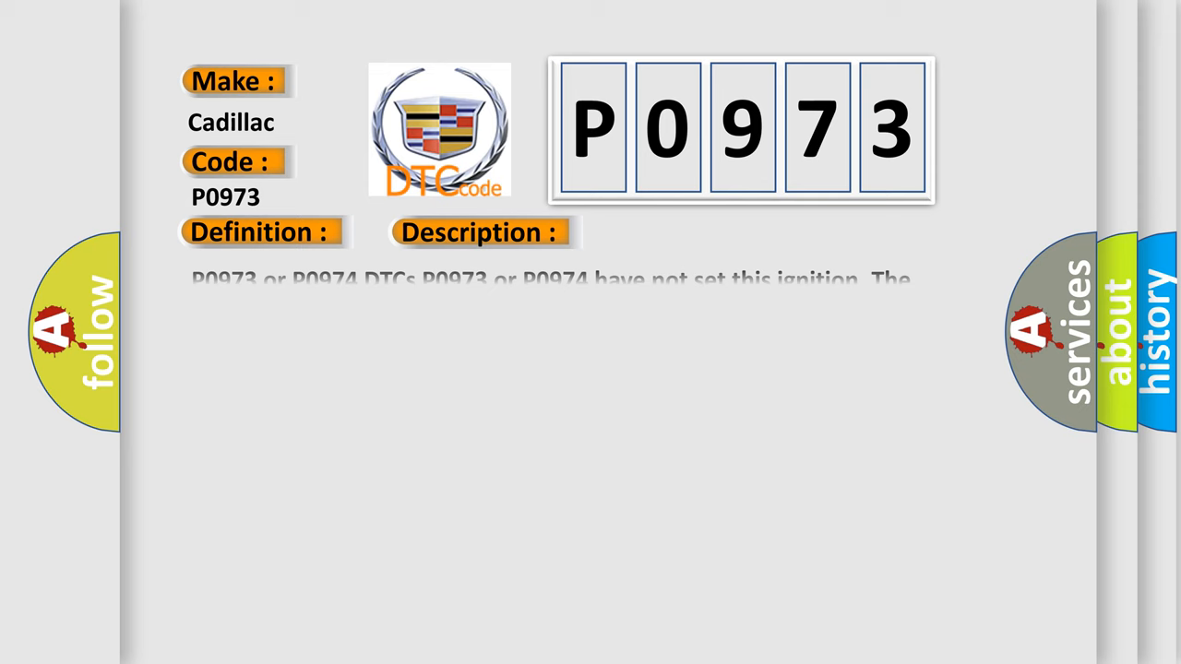